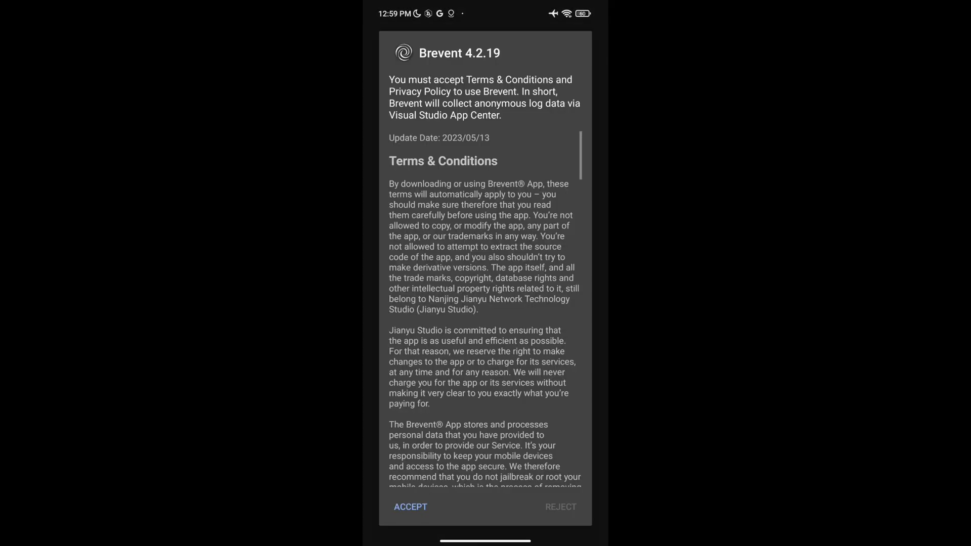
# Step: Accept Brevent's Terms & Conditions to reach the wireless-debugging server start prompt
pyautogui.click(410, 507)
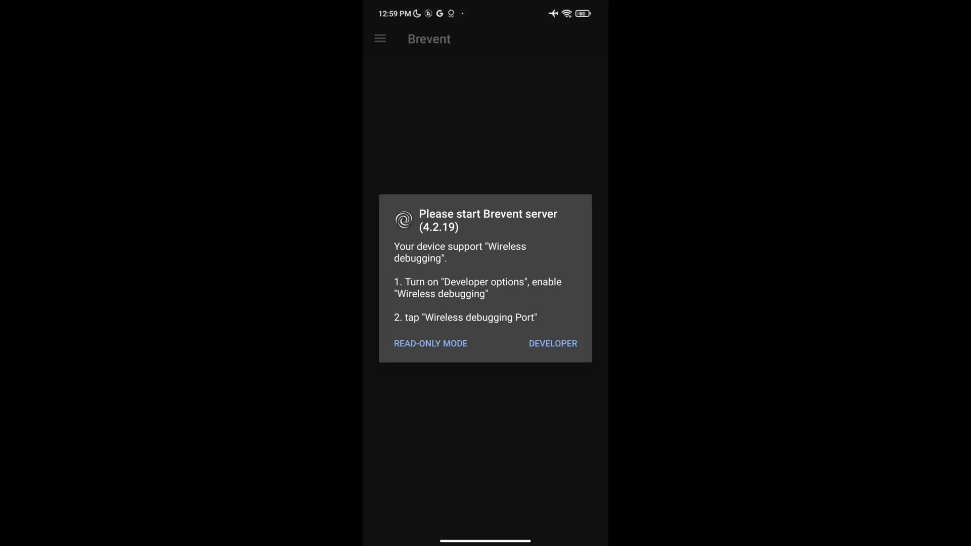
# Step: In Developer options, enable USB debugging past its warning and allow wireless debugging on this network
pyautogui.click(553, 344)
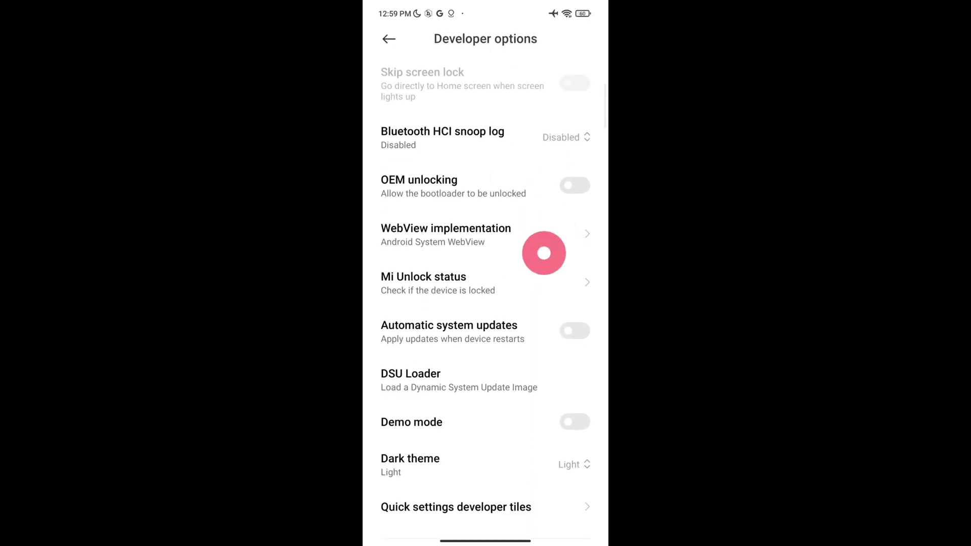
pyautogui.scroll(-3)
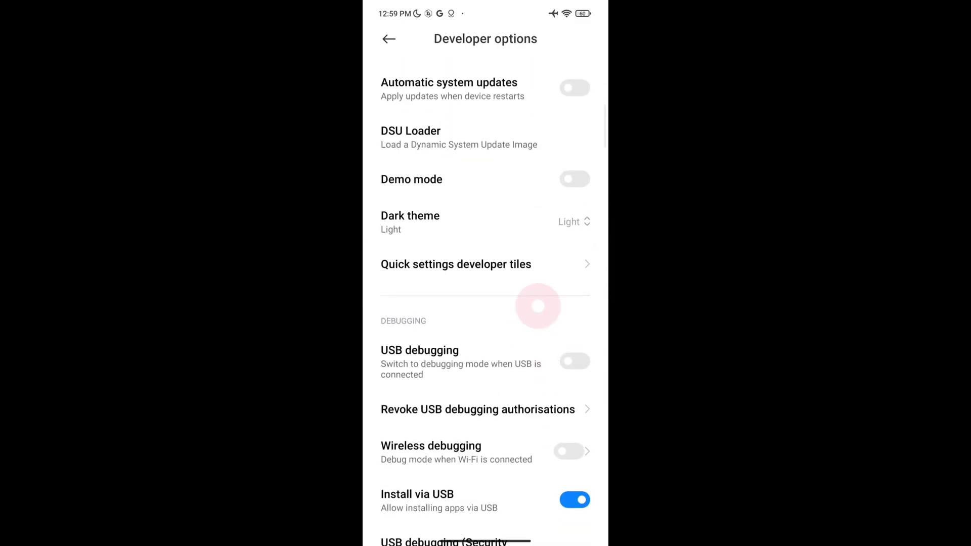
pyautogui.click(573, 361)
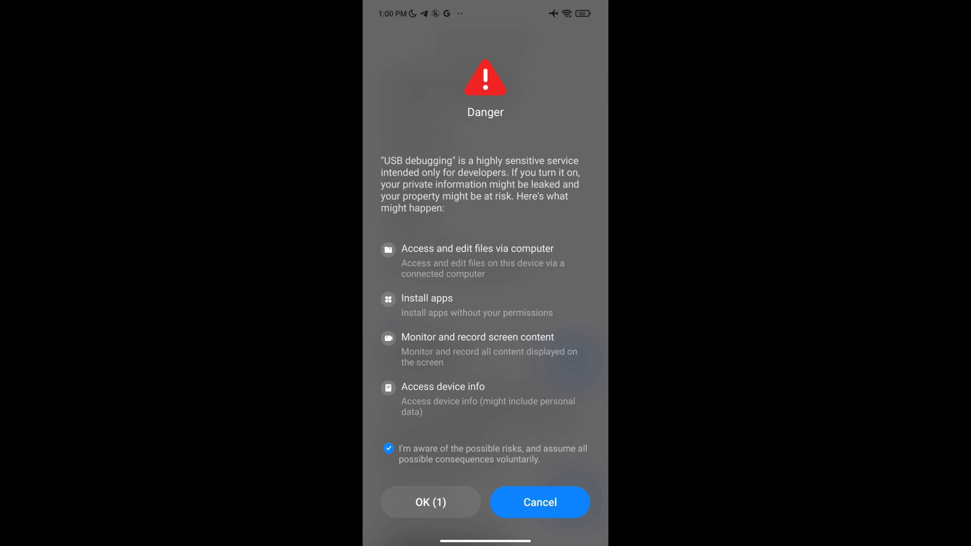
pyautogui.click(430, 503)
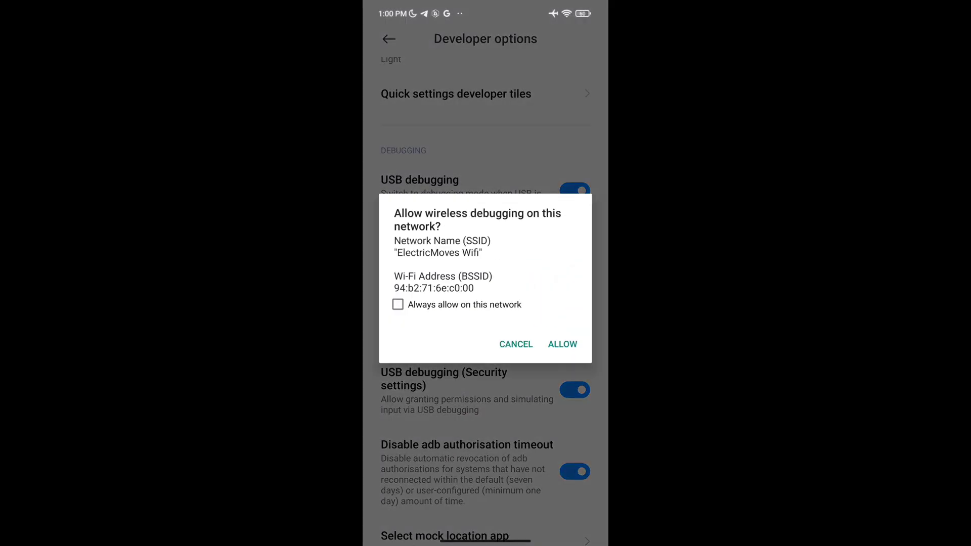
pyautogui.click(561, 344)
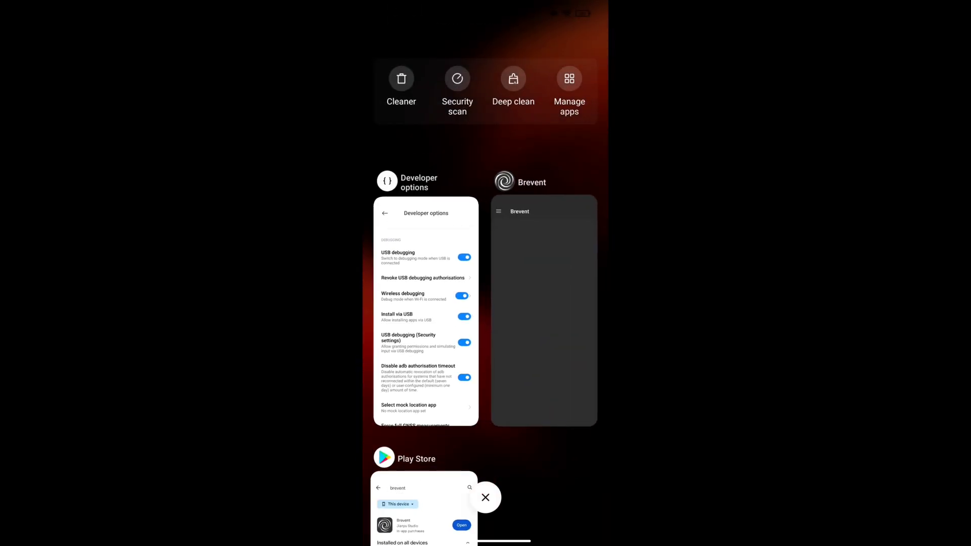
# Step: Show Wireless debugging split-screen beside Brevent and request a six-digit pairing code with port
pyautogui.click(425, 310)
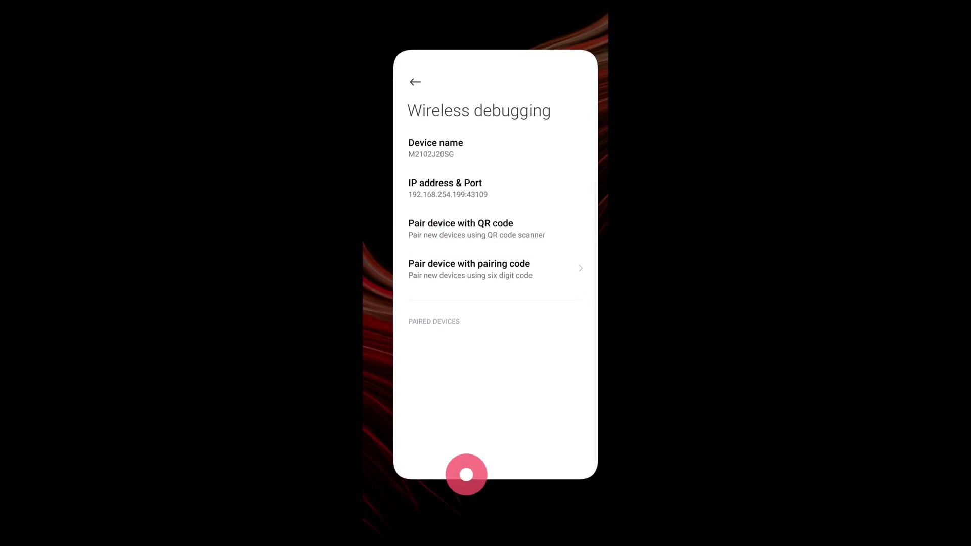
pyautogui.click(467, 475)
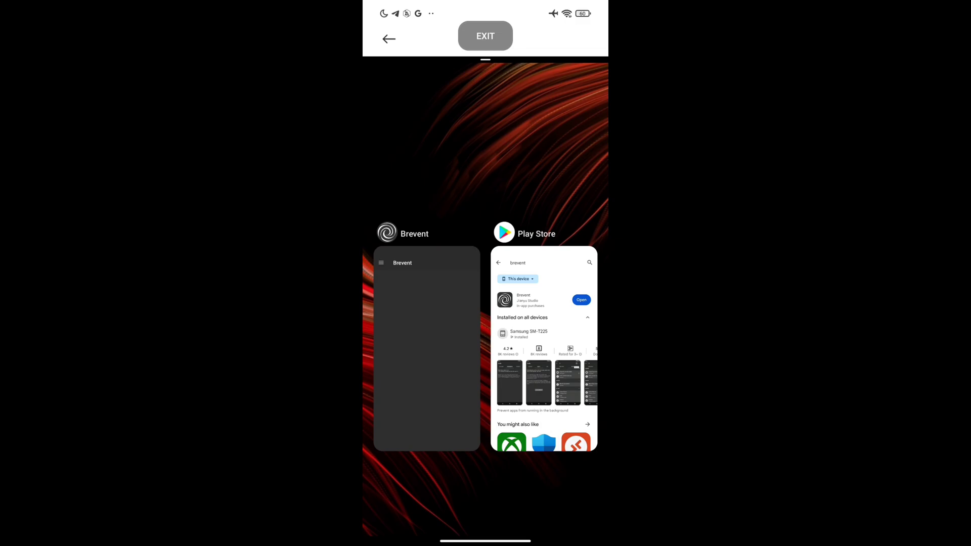
pyautogui.click(426, 347)
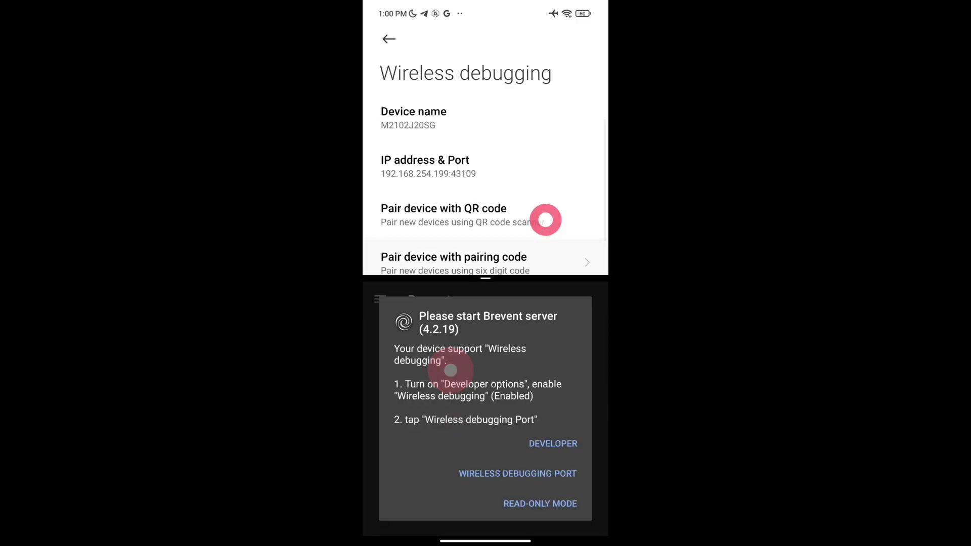
pyautogui.click(455, 257)
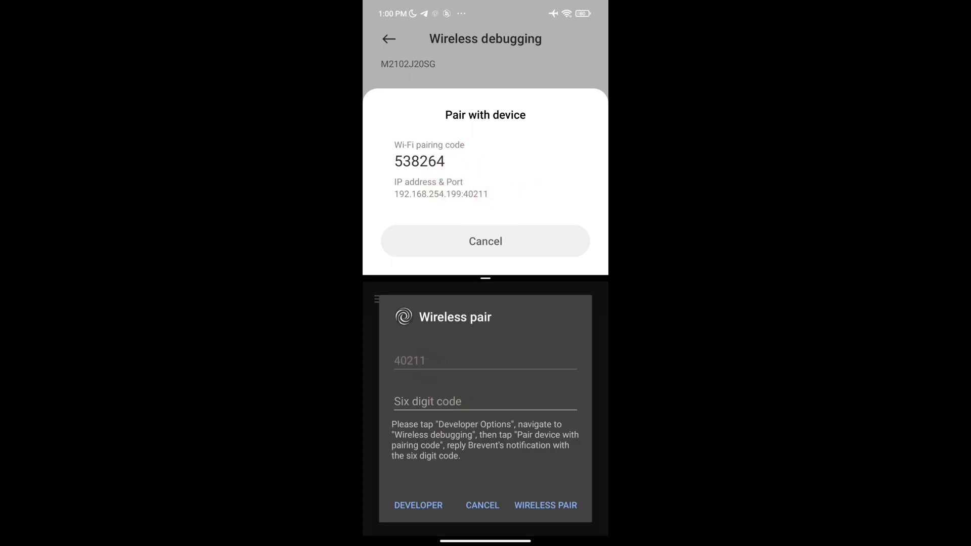
# Step: Enter the six-digit pairing code in Brevent's Wireless pair field and pair with the phone
pyautogui.write('538')
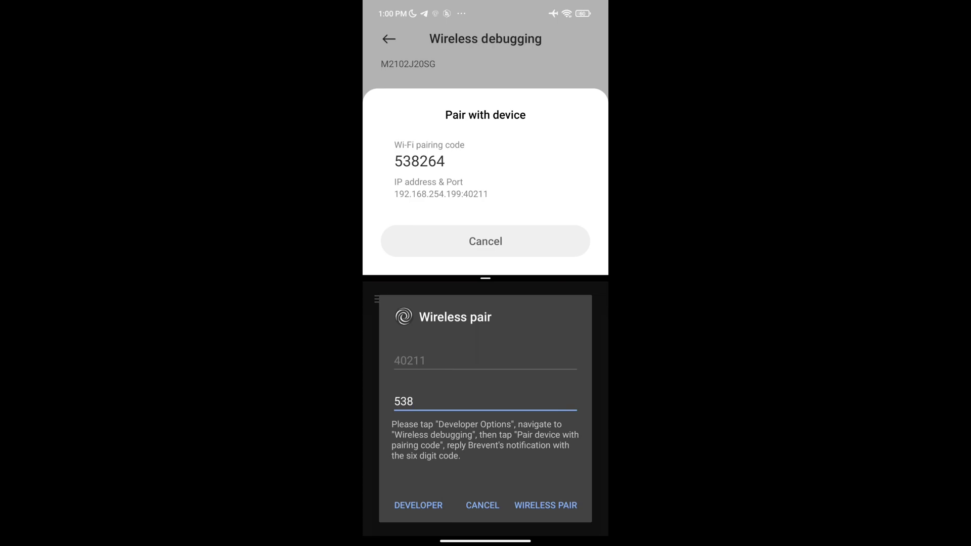
pyautogui.click(403, 401)
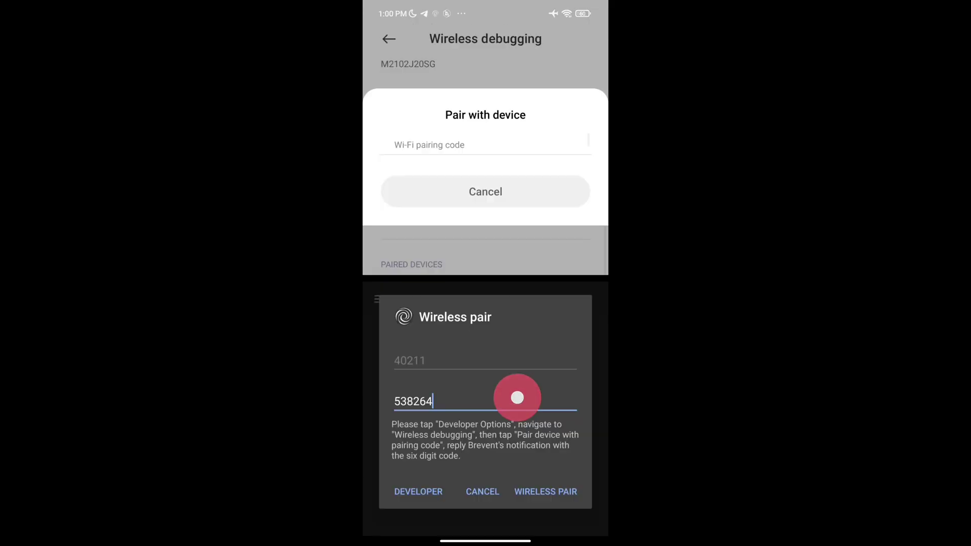
pyautogui.click(545, 491)
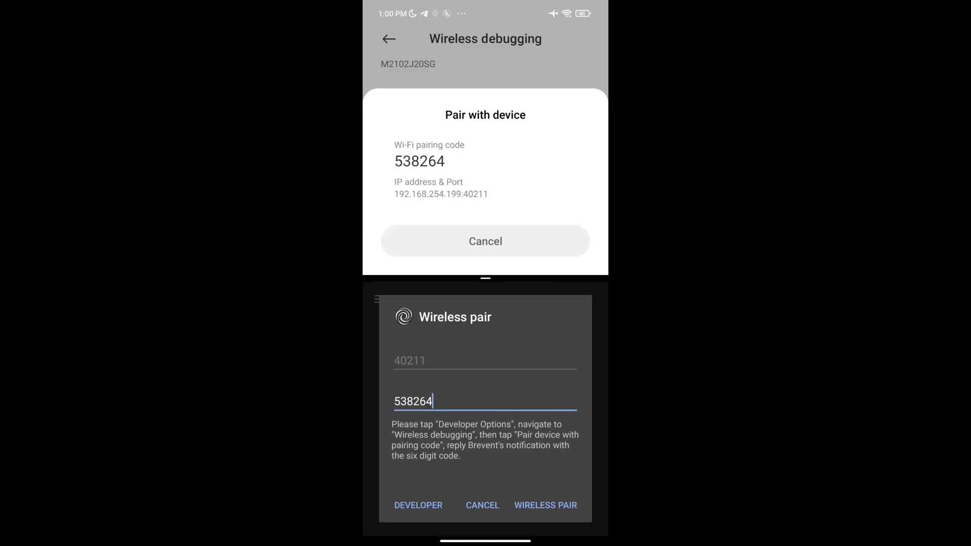
pyautogui.click(545, 506)
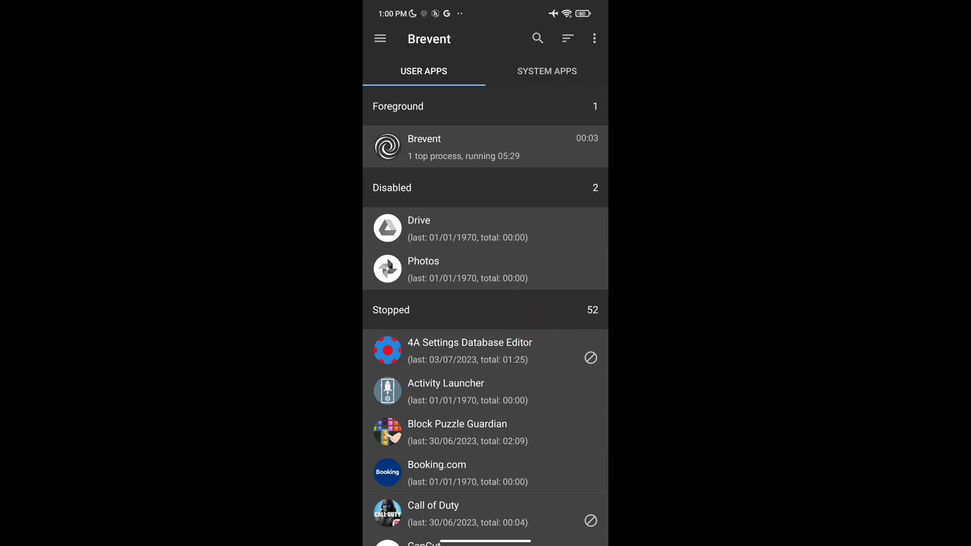
# Step: Open Brevent's Exec command screen, then switch to the file manager to find the script
pyautogui.click(380, 38)
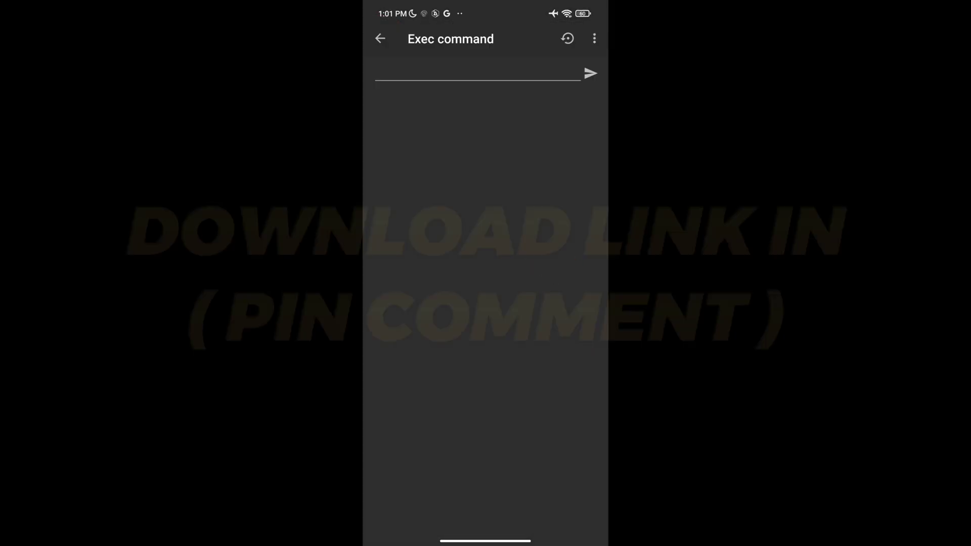
pyautogui.click(380, 39)
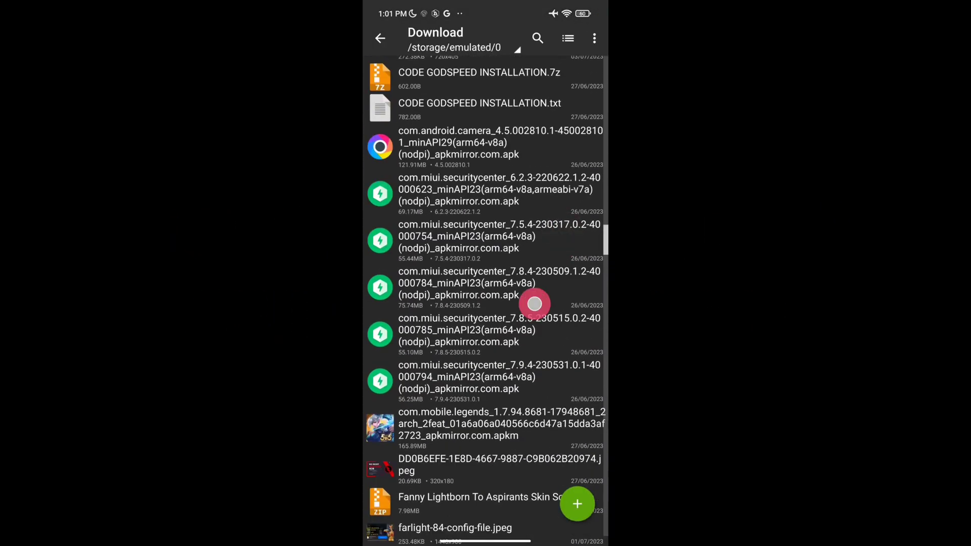
# Step: Extract the downloaded archive into internal storage, select MLs.sh, and return to Brevent
pyautogui.scroll(-3)
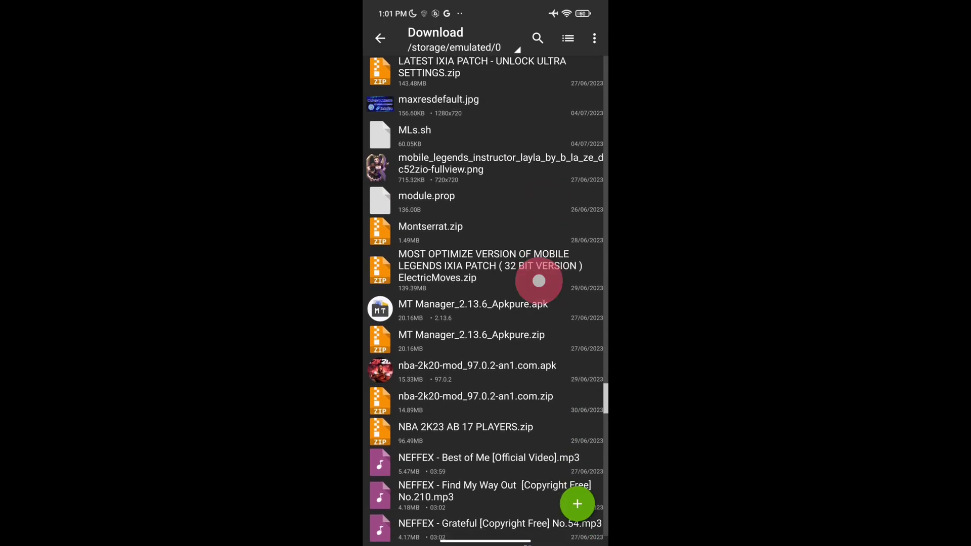
pyautogui.scroll(-3)
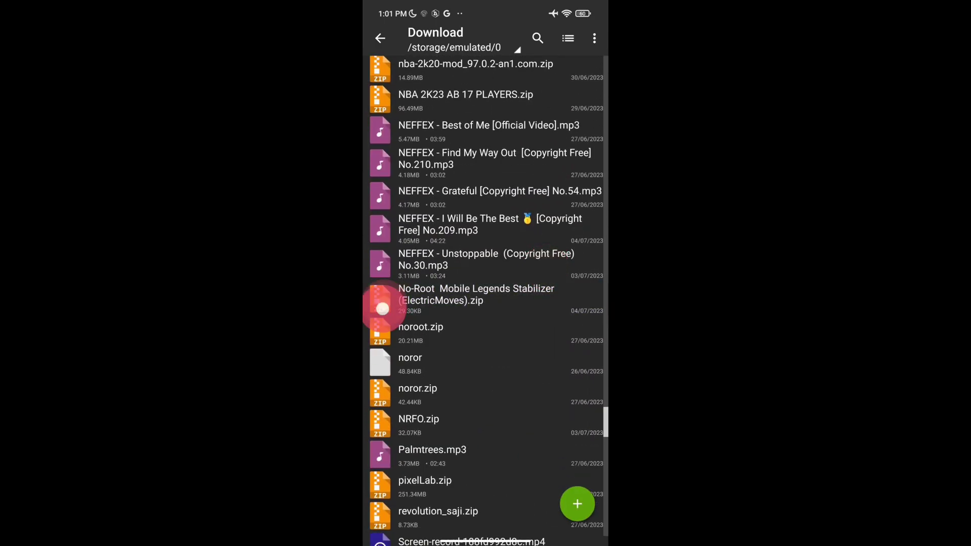
pyautogui.click(476, 294)
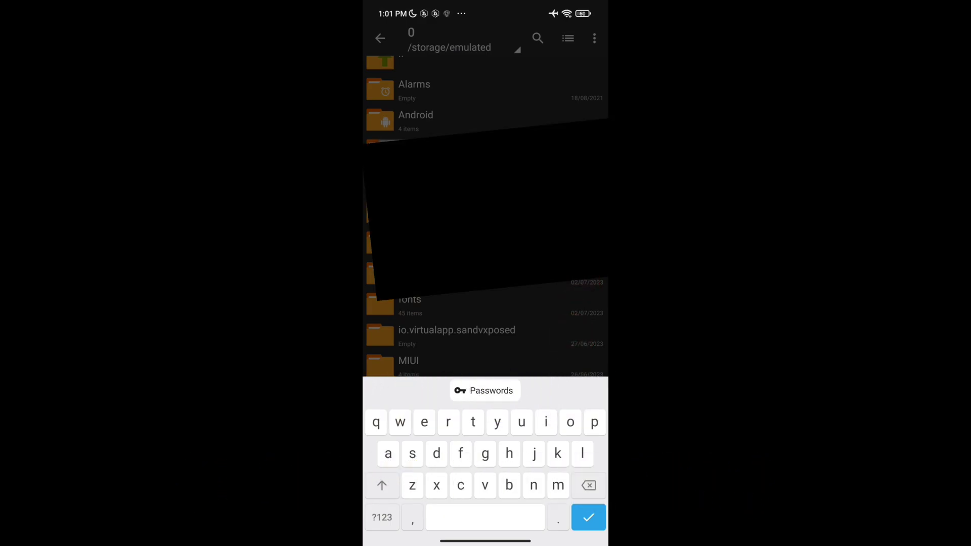
pyautogui.click(460, 485)
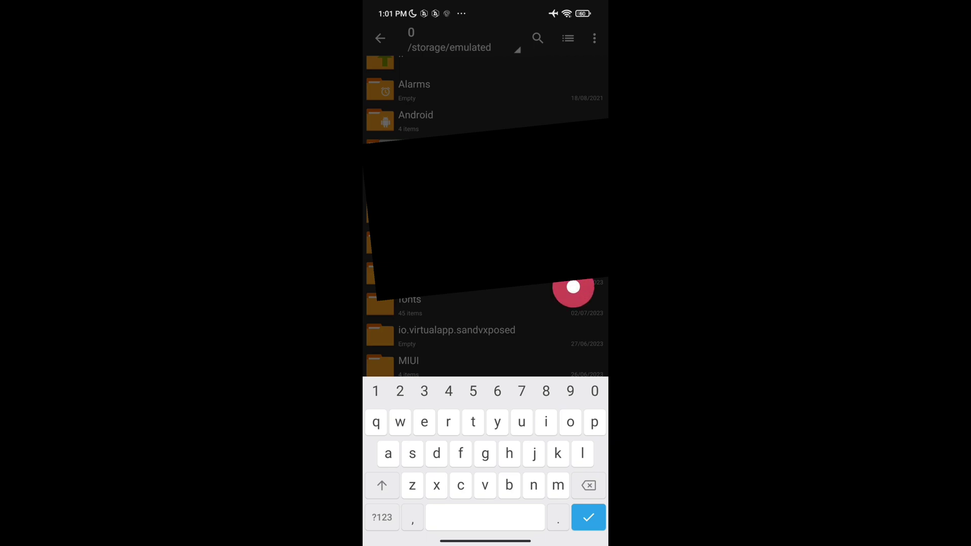
pyautogui.click(588, 517)
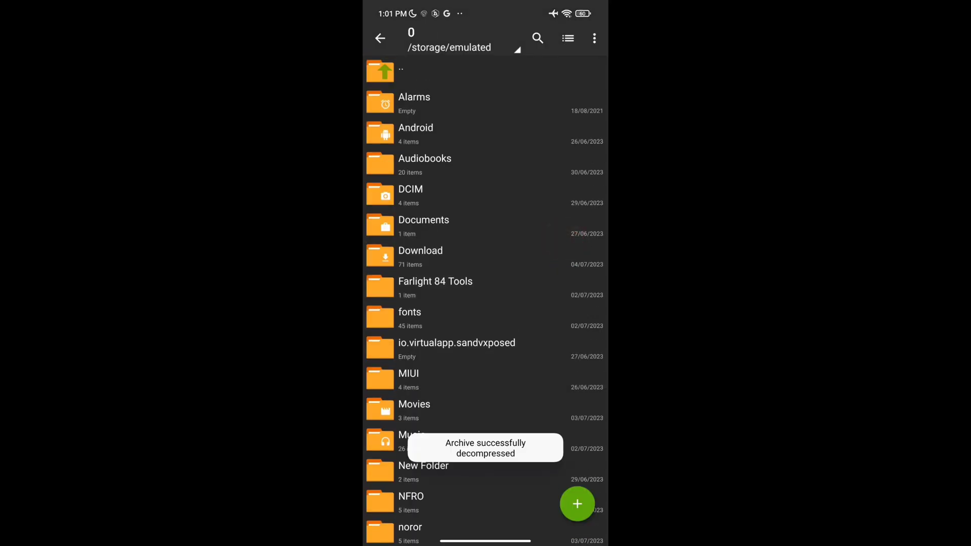
pyautogui.scroll(-3)
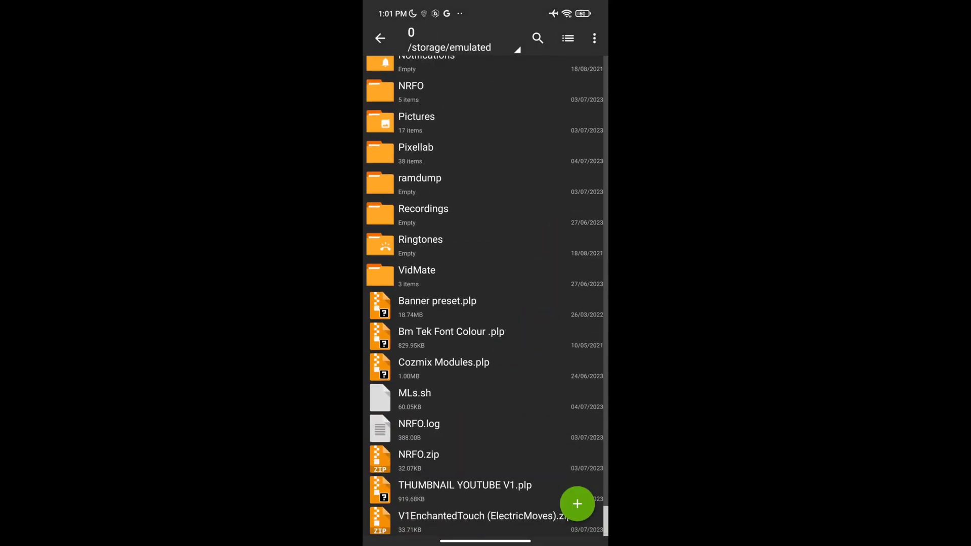
pyautogui.click(414, 401)
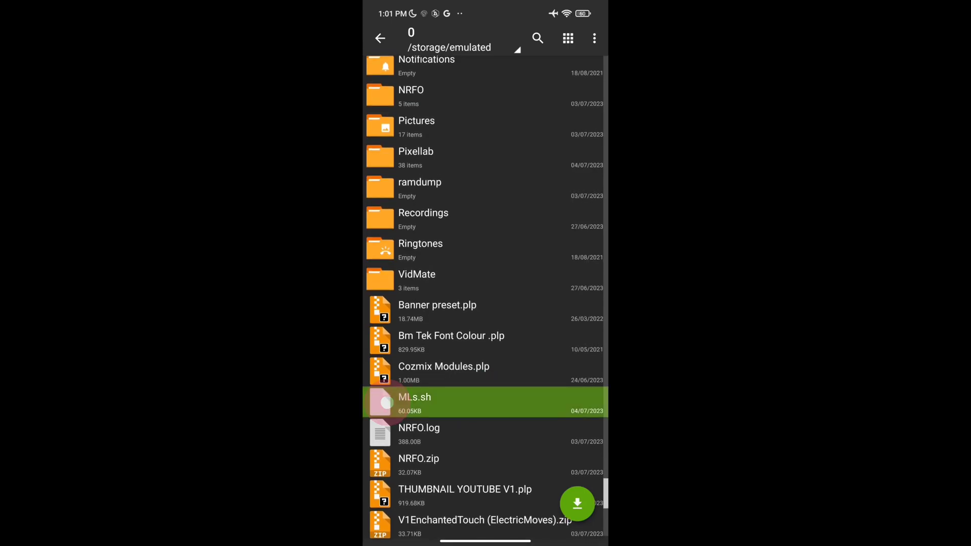
pyautogui.click(414, 401)
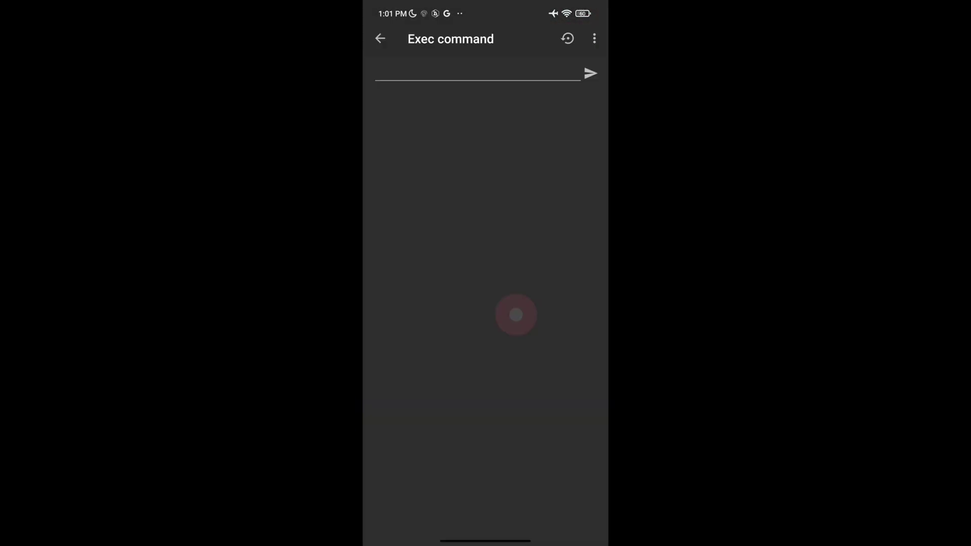
# Step: Enter 'sh /storage/emulated/0/MLs.sh' in Brevent's command field without sending it
pyautogui.write('sh')
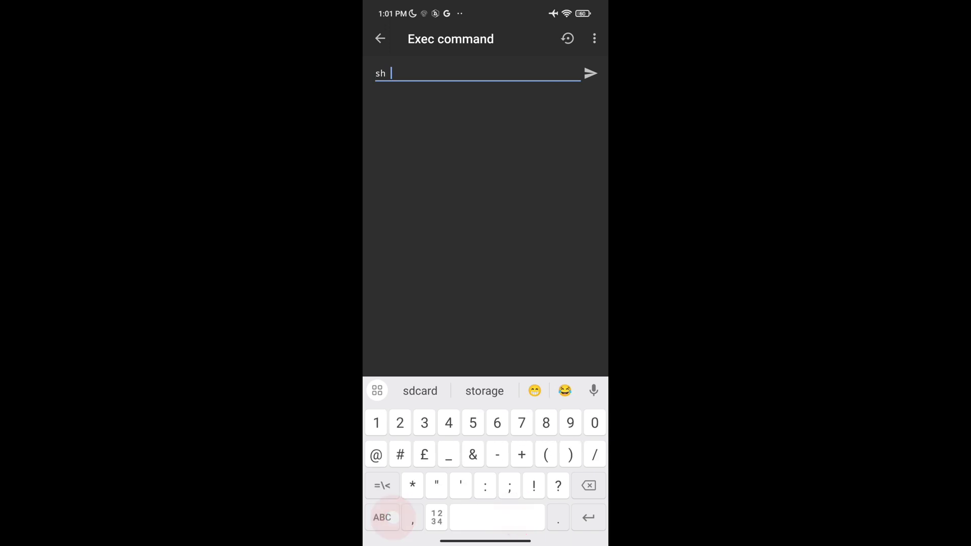
pyautogui.write('/')
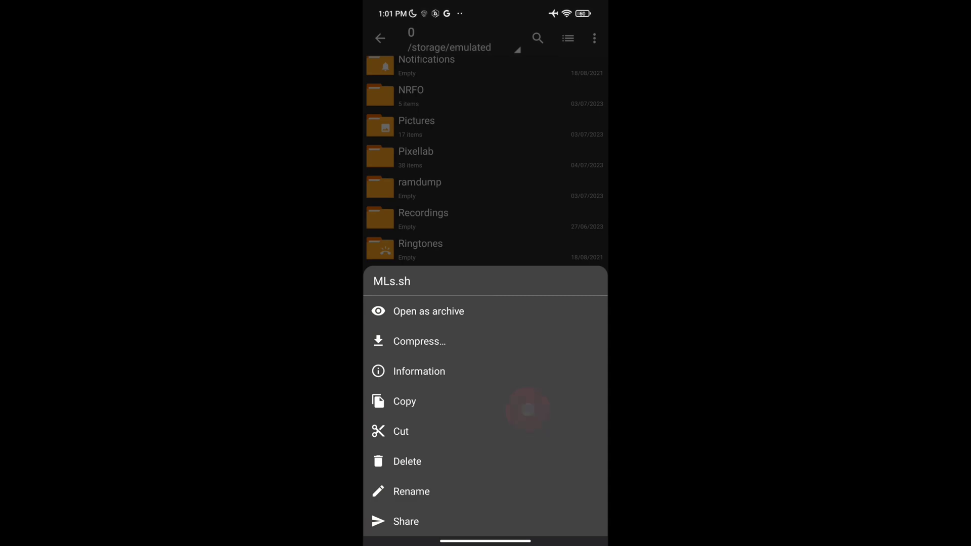
pyautogui.click(411, 492)
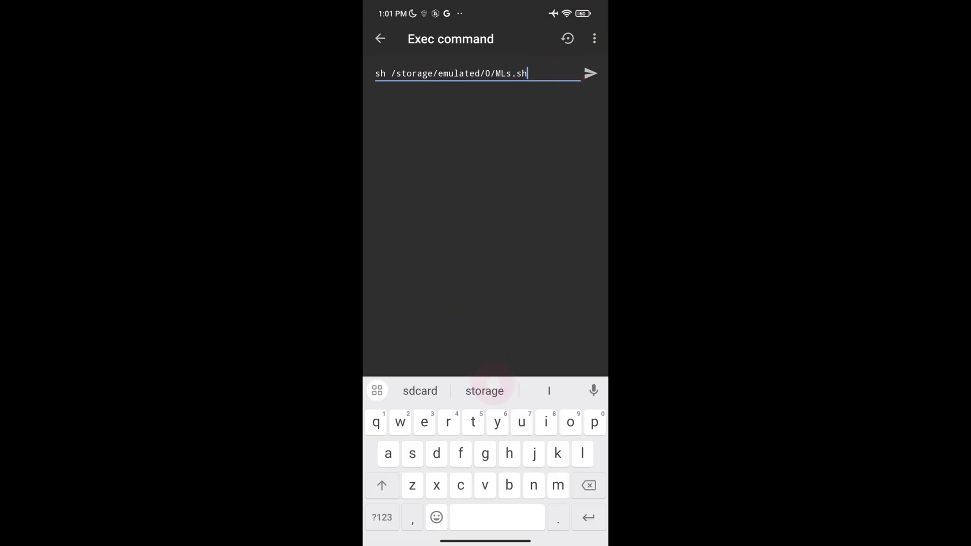
# Step: Execute the MLs.sh command and follow its output log until the script exits and Mobile Legends launches
pyautogui.click(589, 73)
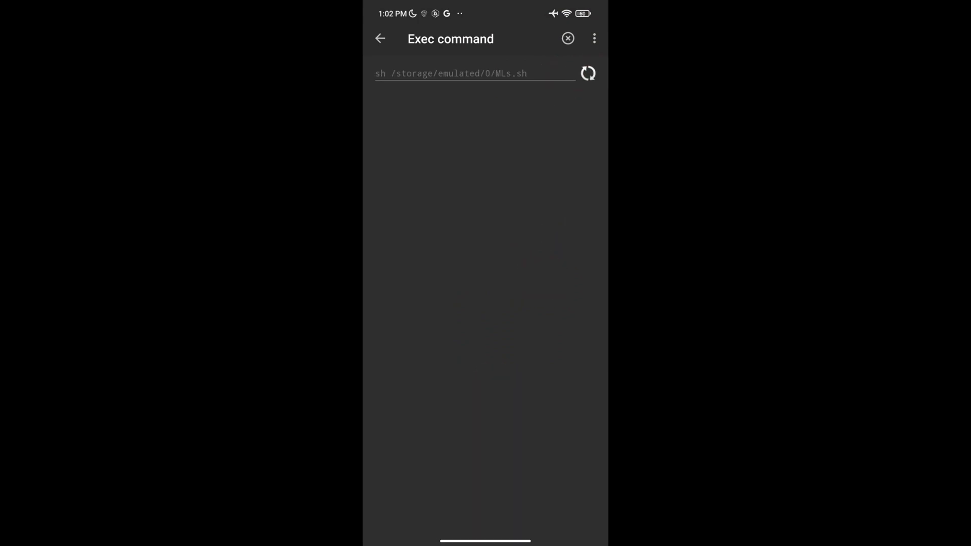
pyautogui.click(587, 73)
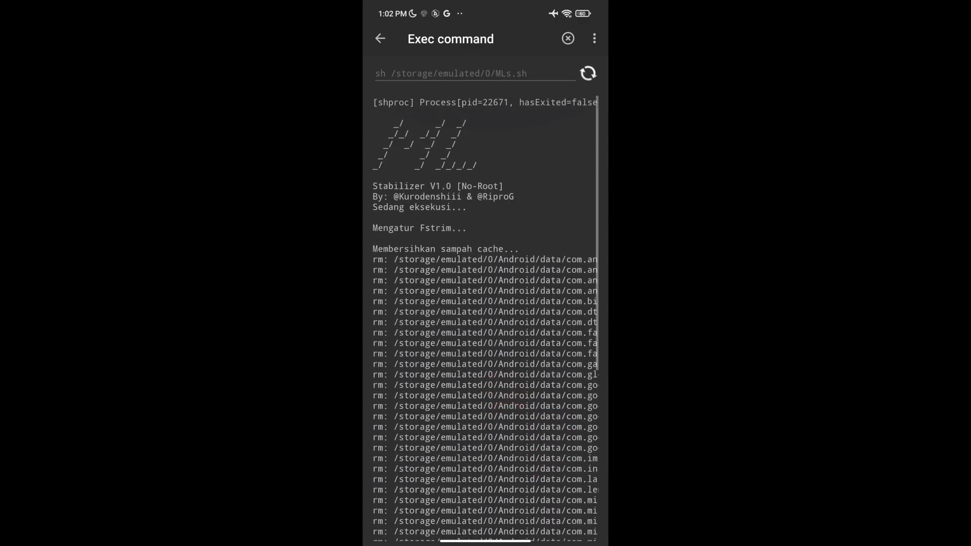
pyautogui.scroll(-3)
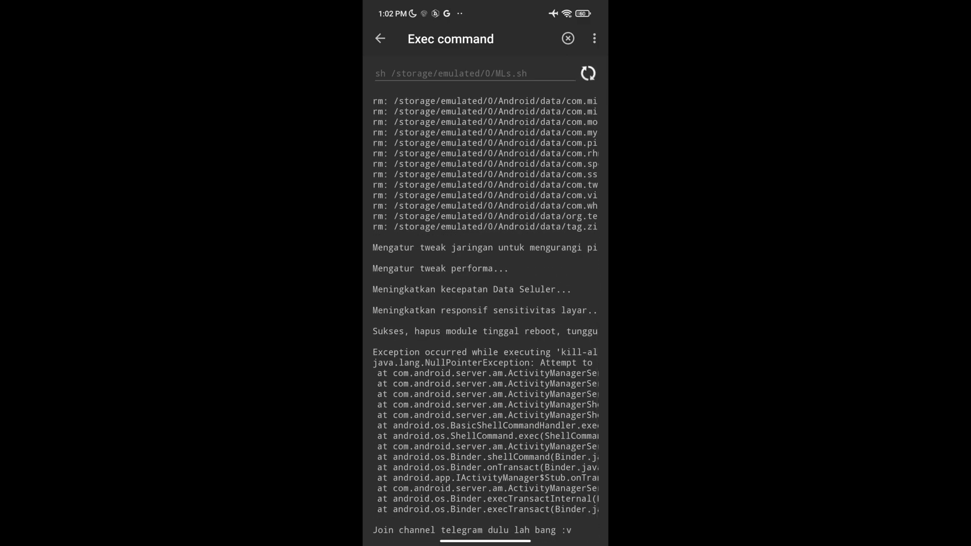
pyautogui.click(589, 73)
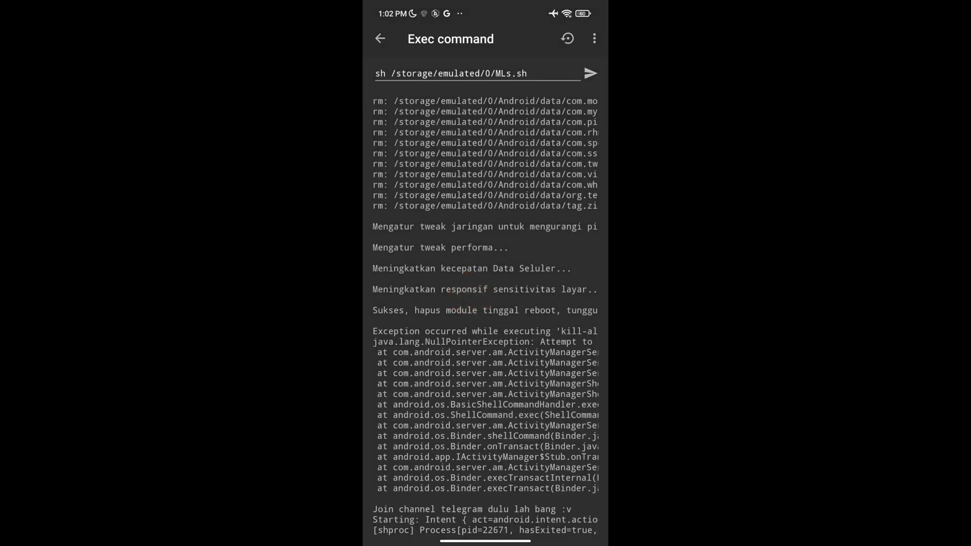
pyautogui.scroll(3)
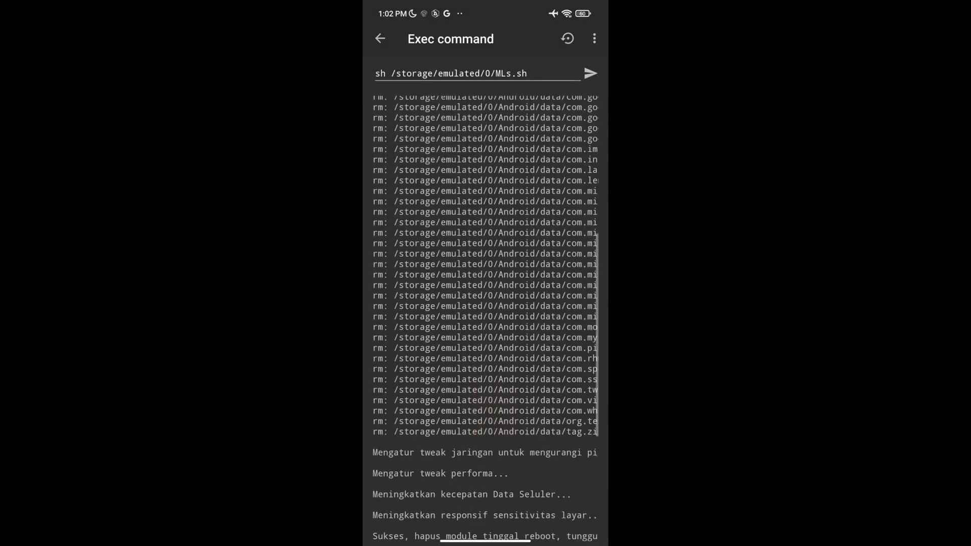
pyautogui.scroll(3)
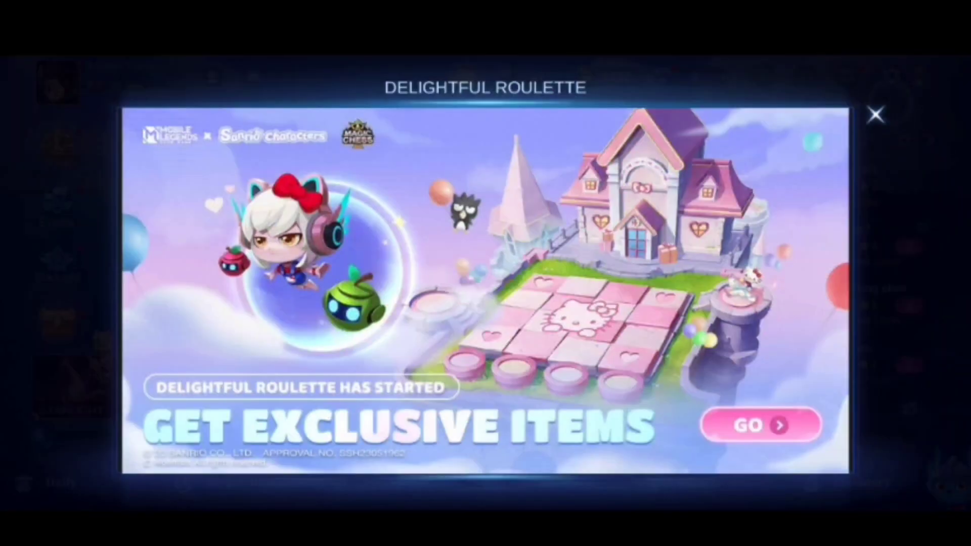
# Step: Close the Delightful Roulette popup and bring up Network Test & Resource Check
pyautogui.click(876, 115)
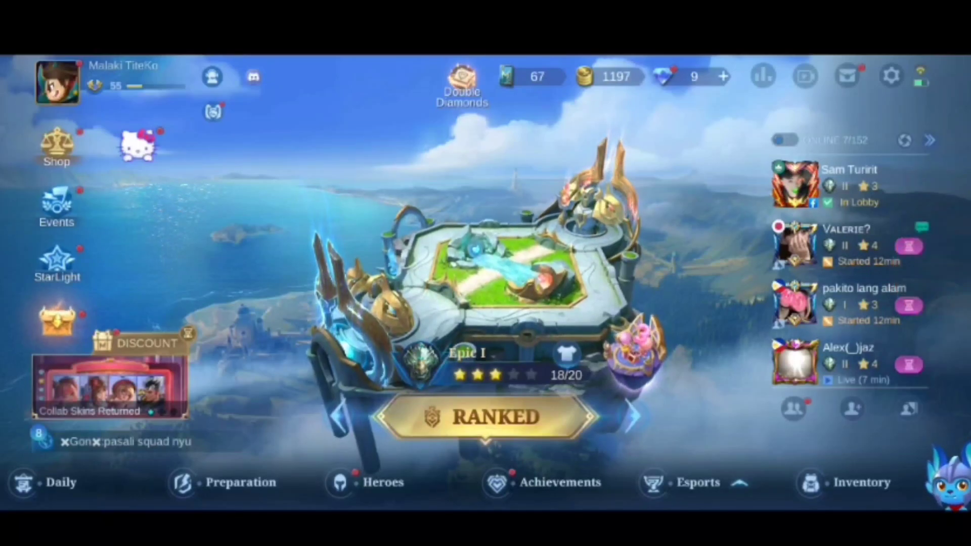
pyautogui.click(923, 76)
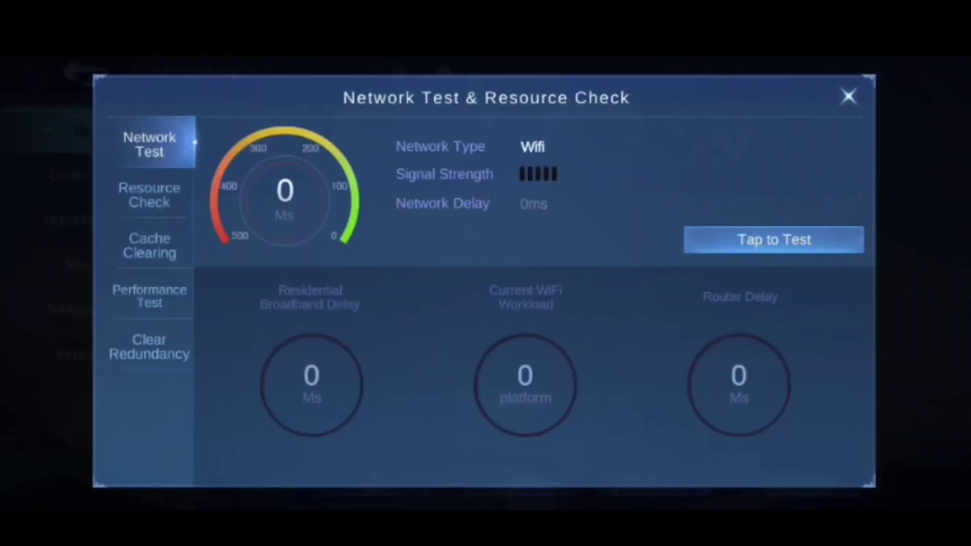
# Step: Run the Performance Test for a grade of 112, beating 94.4% of players, then close to the lobby
pyautogui.click(149, 296)
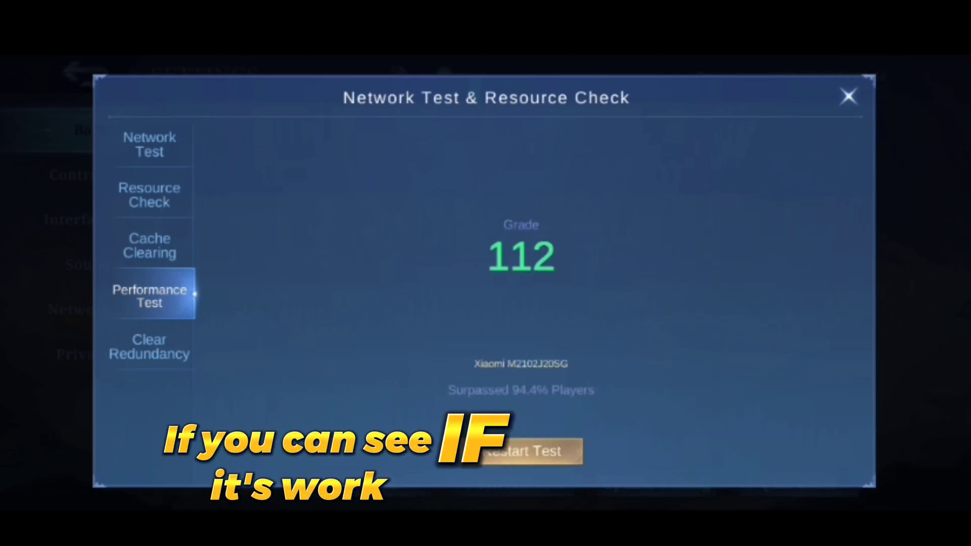
pyautogui.click(848, 97)
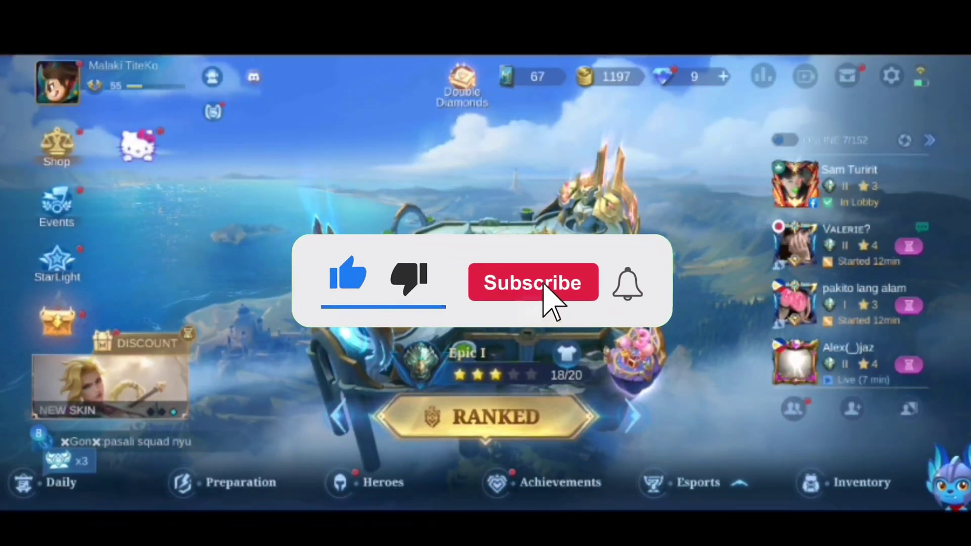
pyautogui.click(532, 283)
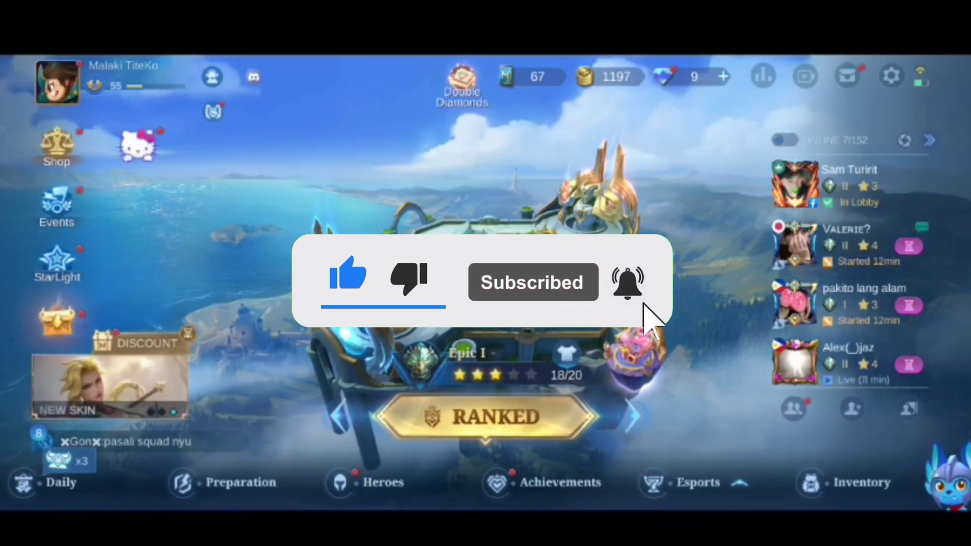